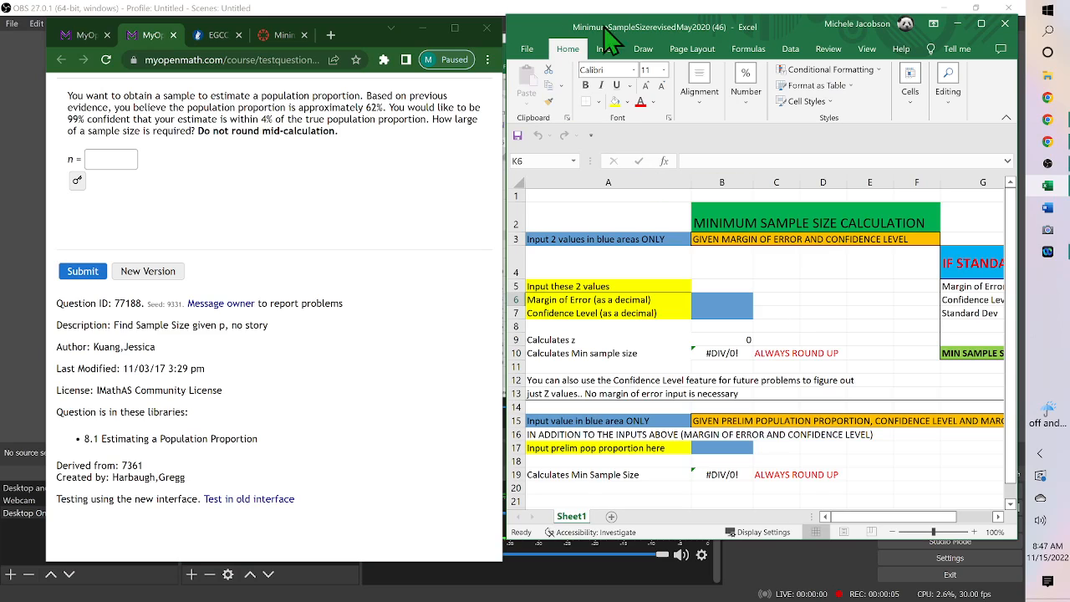
{"action": "mouse_move", "coordinate": [716, 43]}
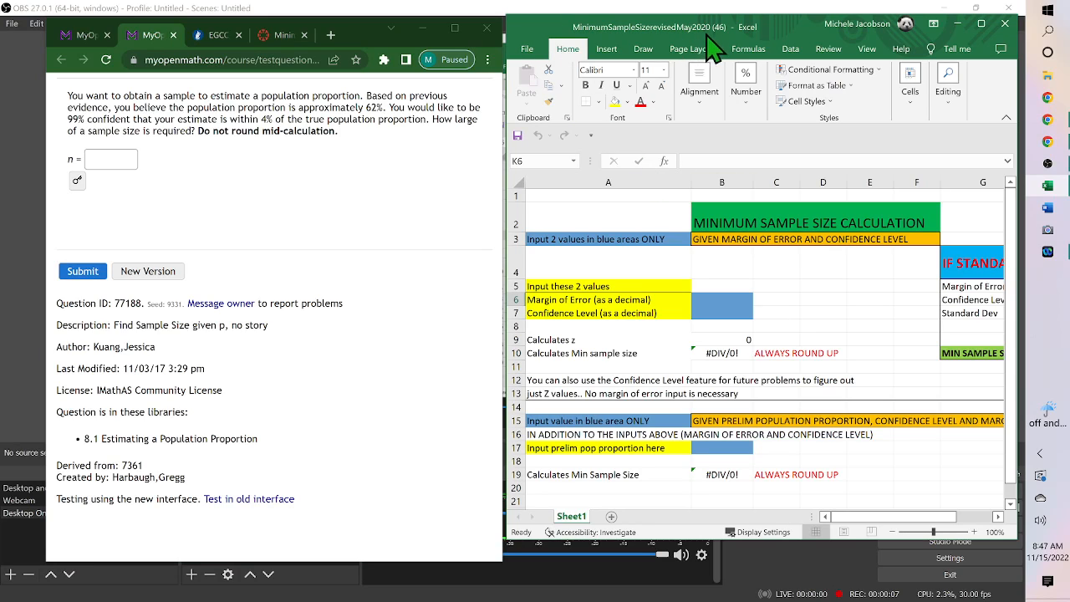
{"action": "mouse_move", "coordinate": [384, 307]}
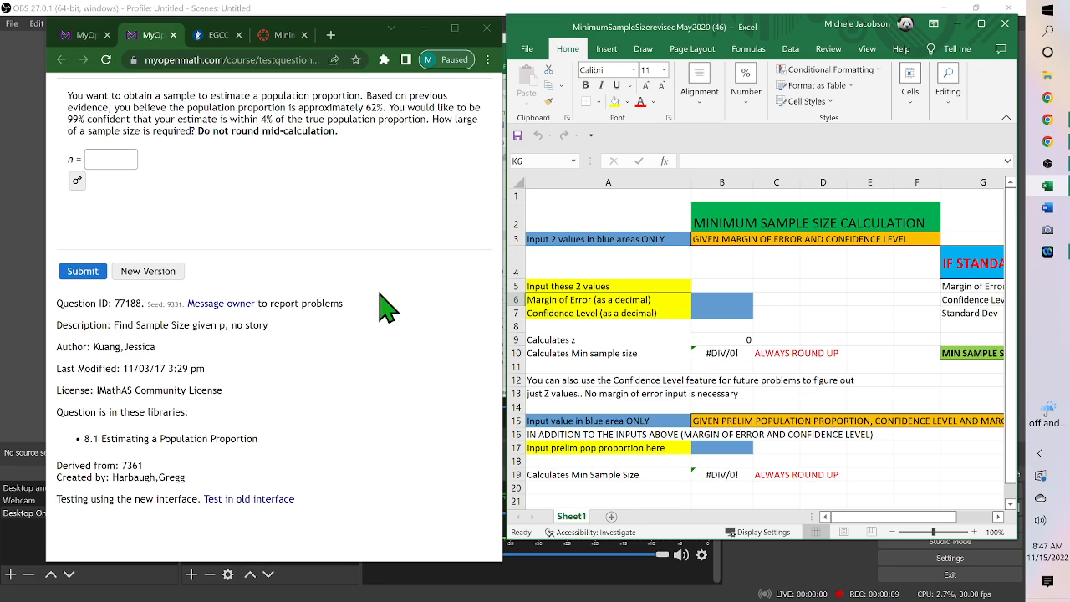
{"action": "mouse_move", "coordinate": [405, 369]}
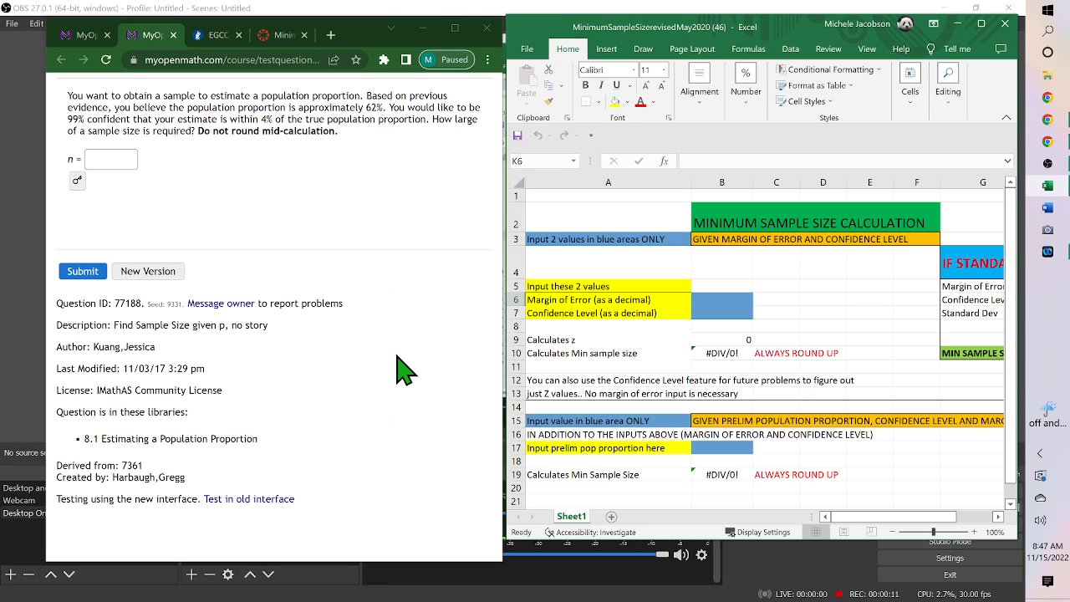
{"action": "mouse_move", "coordinate": [237, 107]}
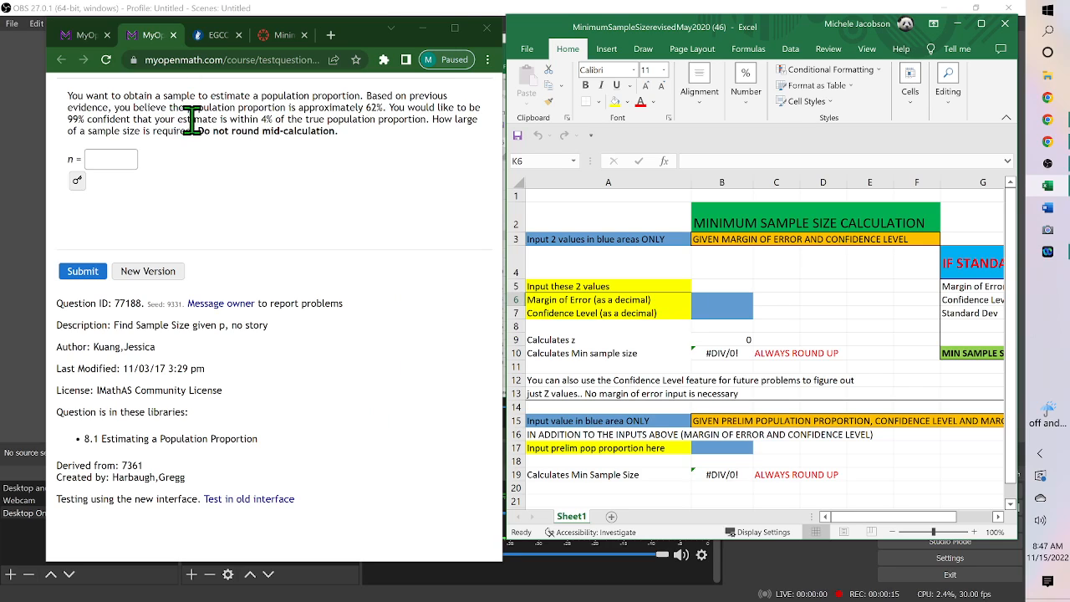
{"action": "mouse_move", "coordinate": [398, 118]}
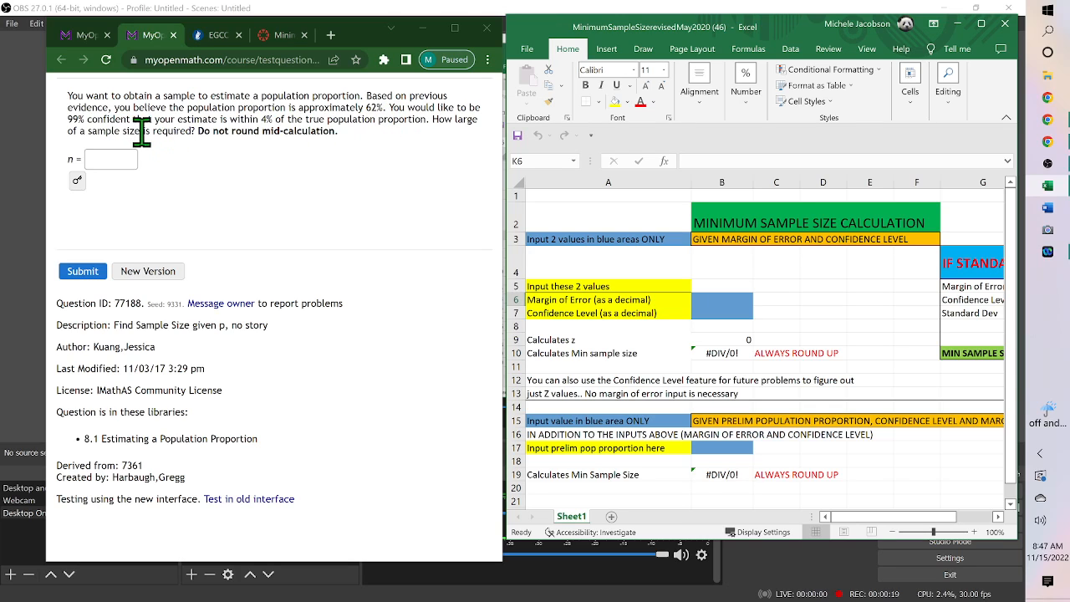
{"action": "mouse_move", "coordinate": [347, 142]}
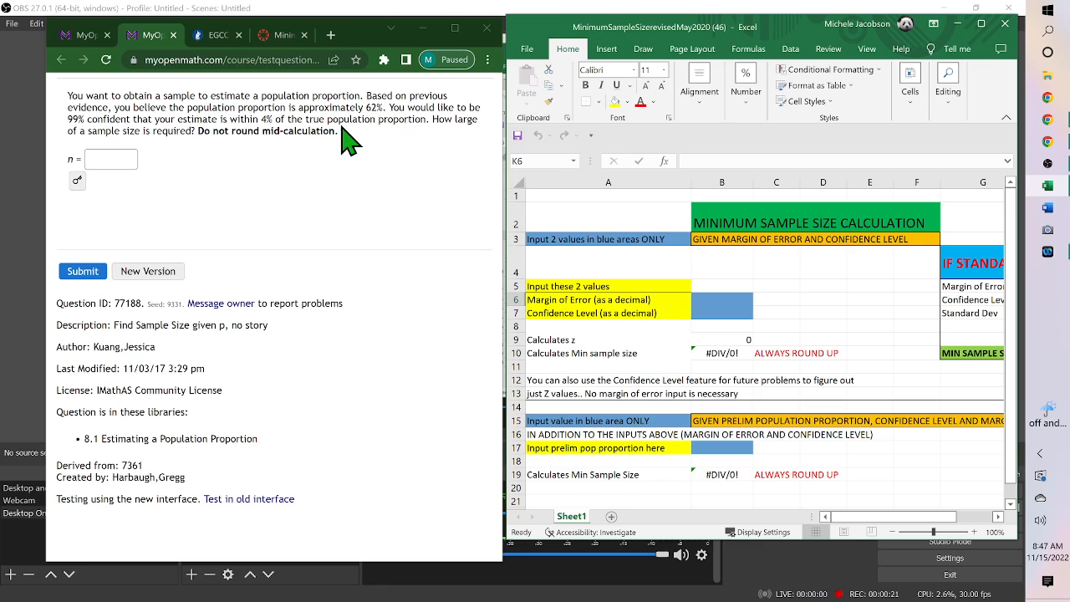
{"action": "mouse_move", "coordinate": [376, 120]}
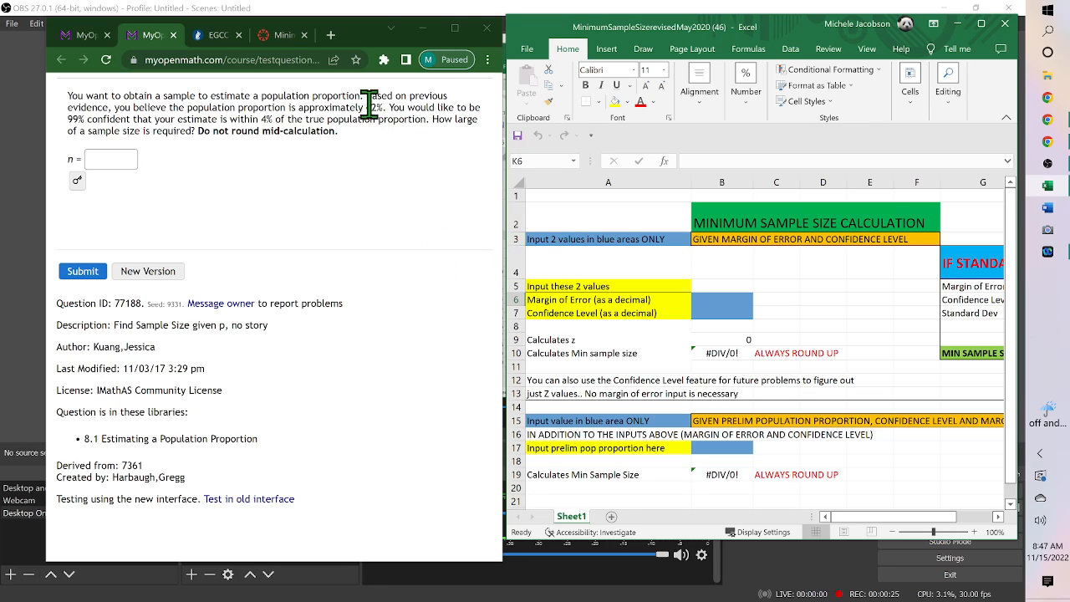
{"action": "mouse_move", "coordinate": [175, 164]}
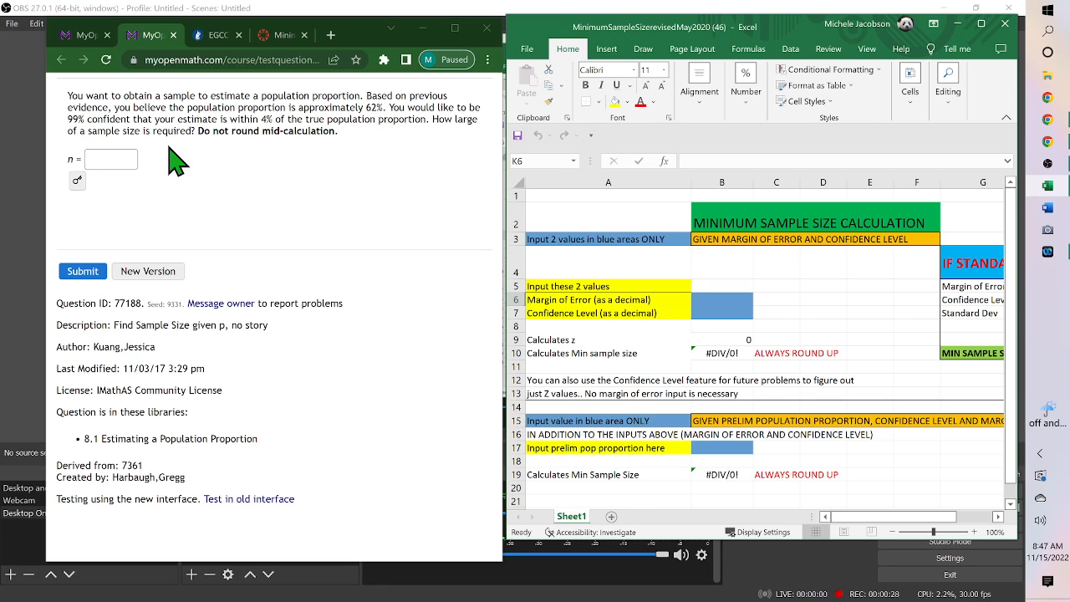
{"action": "mouse_move", "coordinate": [276, 131]}
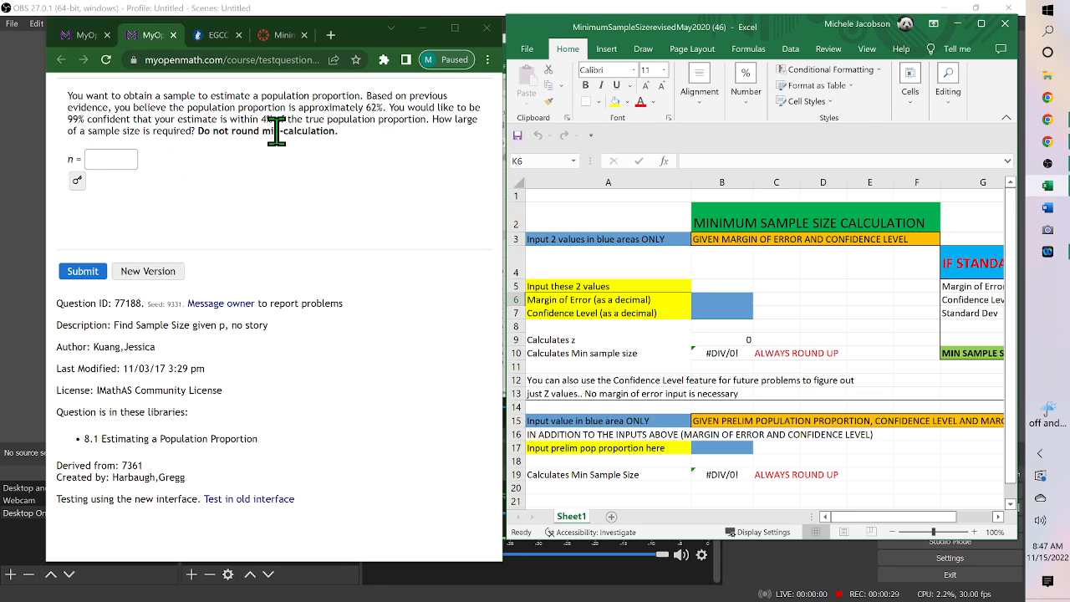
{"action": "mouse_move", "coordinate": [405, 187]}
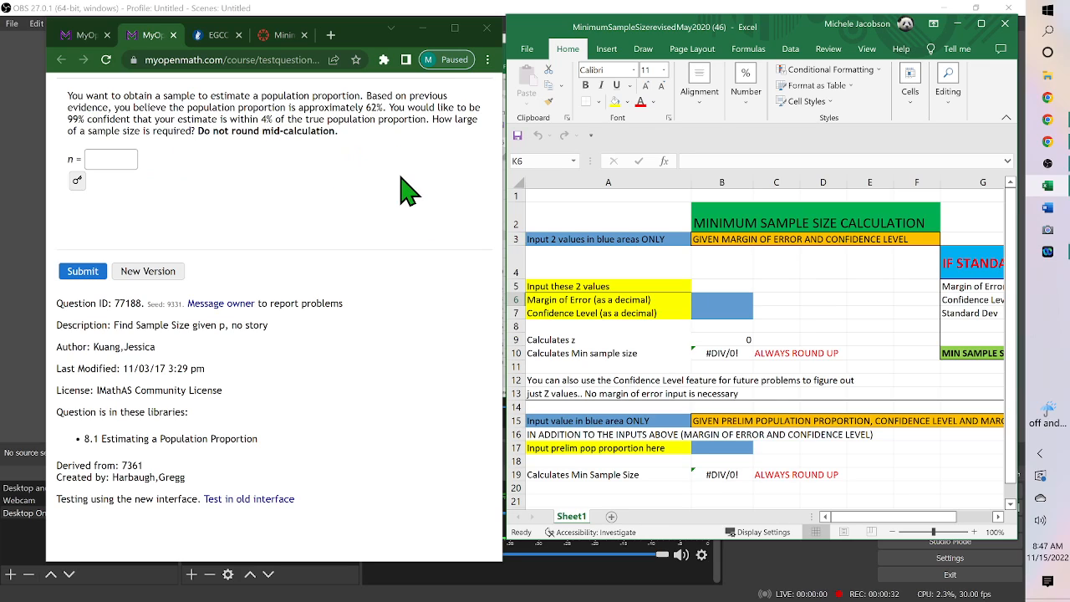
{"action": "mouse_move", "coordinate": [437, 121]}
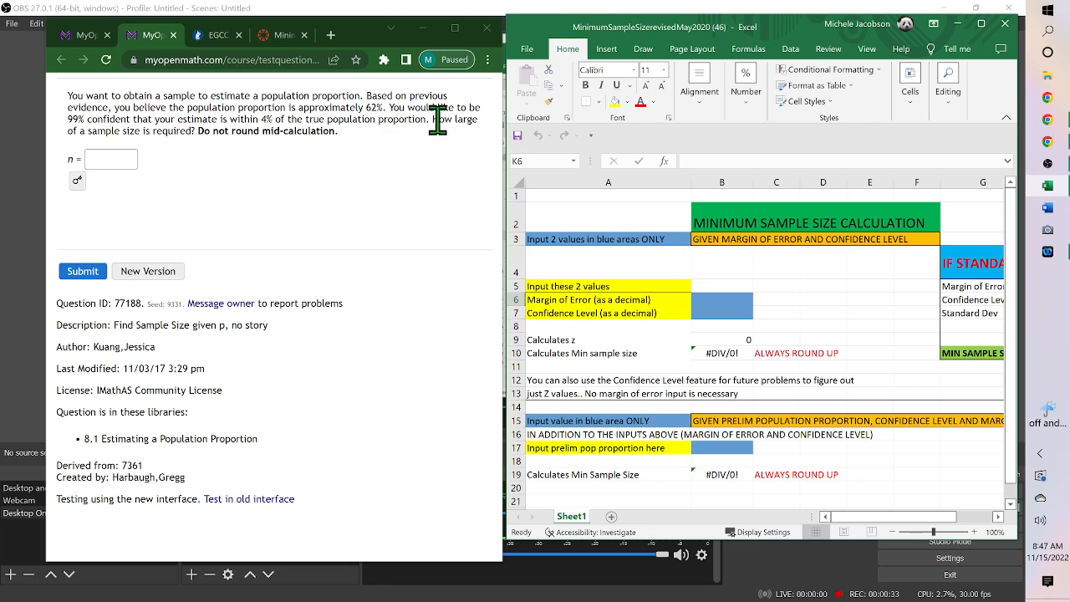
{"action": "mouse_move", "coordinate": [367, 221]}
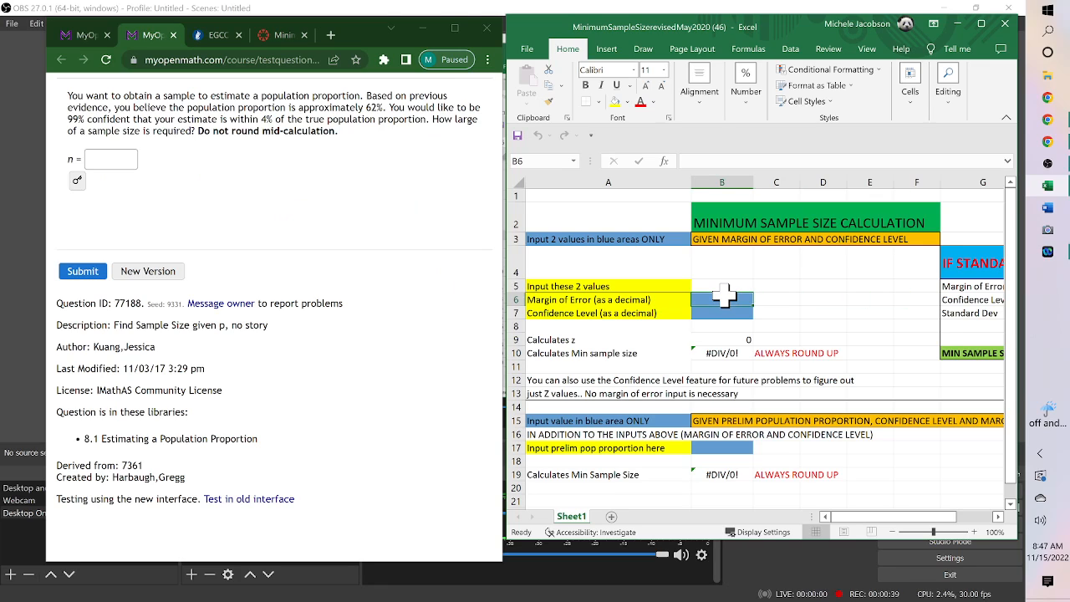
Enter margin of error 0.04 and confidence level 0.99, yielding sample size 1036.702594
{"action": "type", "text": ".04"}
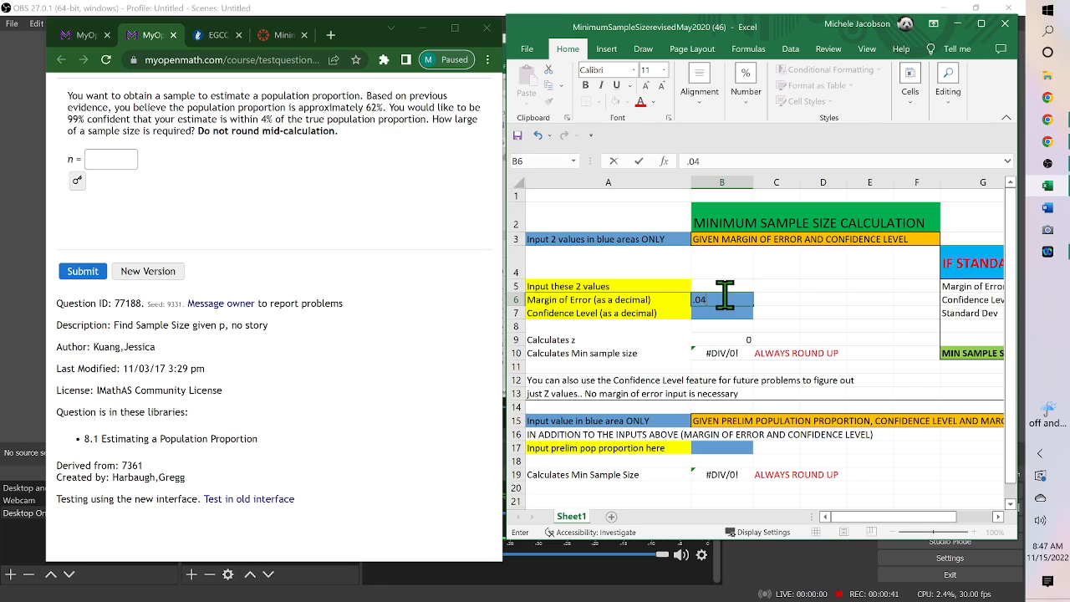
{"action": "key", "text": "Enter"}
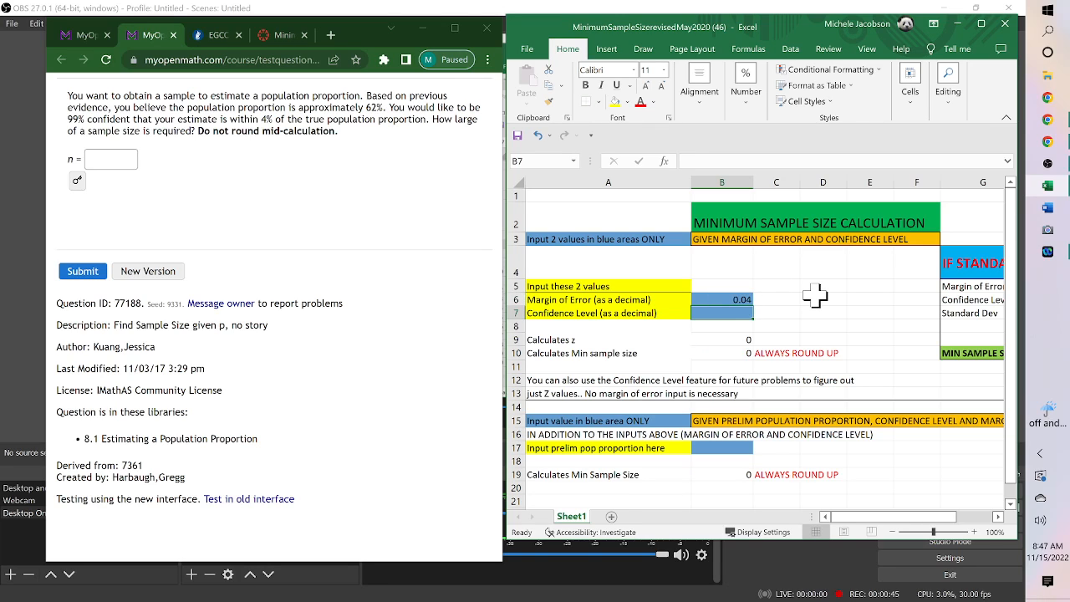
{"action": "type", "text": "0.99"}
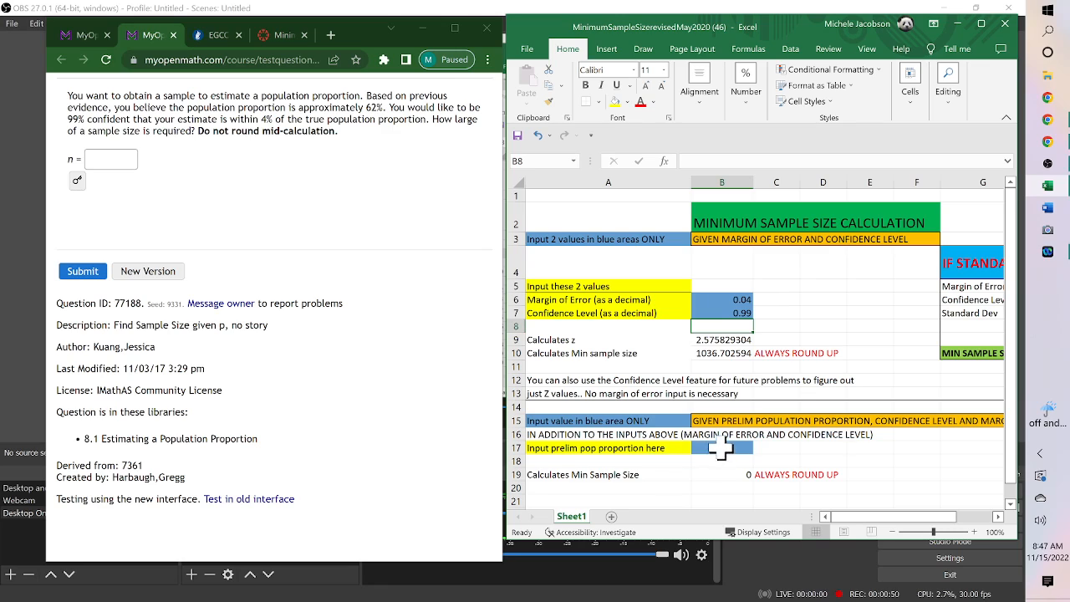
Enter preliminary population proportion 0.62, giving minimum sample size 976.9885245
{"action": "left_click", "coordinate": [722, 448]}
{"action": "type", "text": "."}
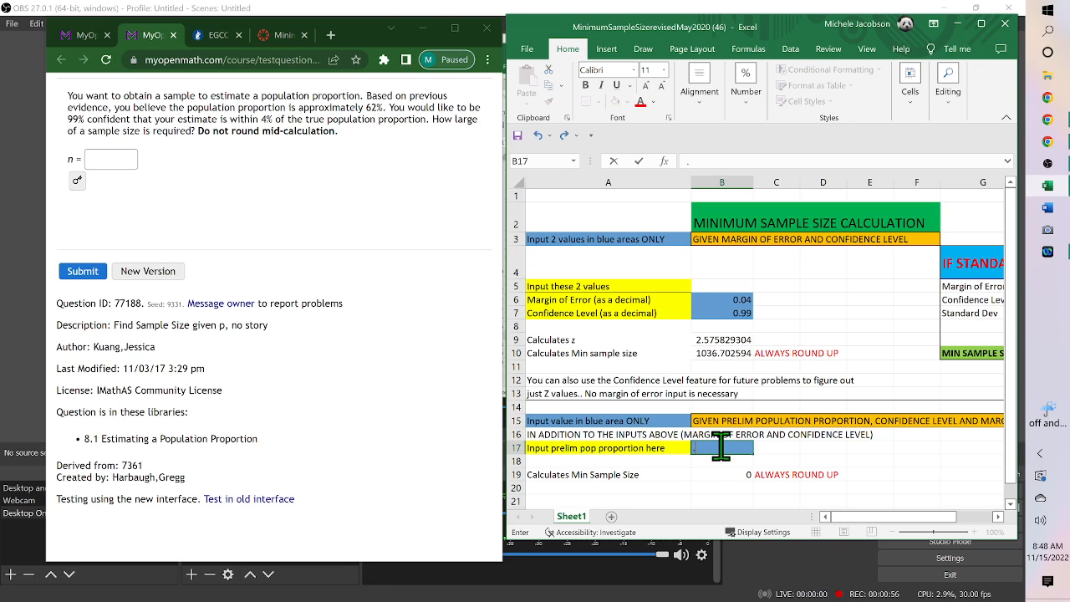
{"action": "type", "text": "0.62"}
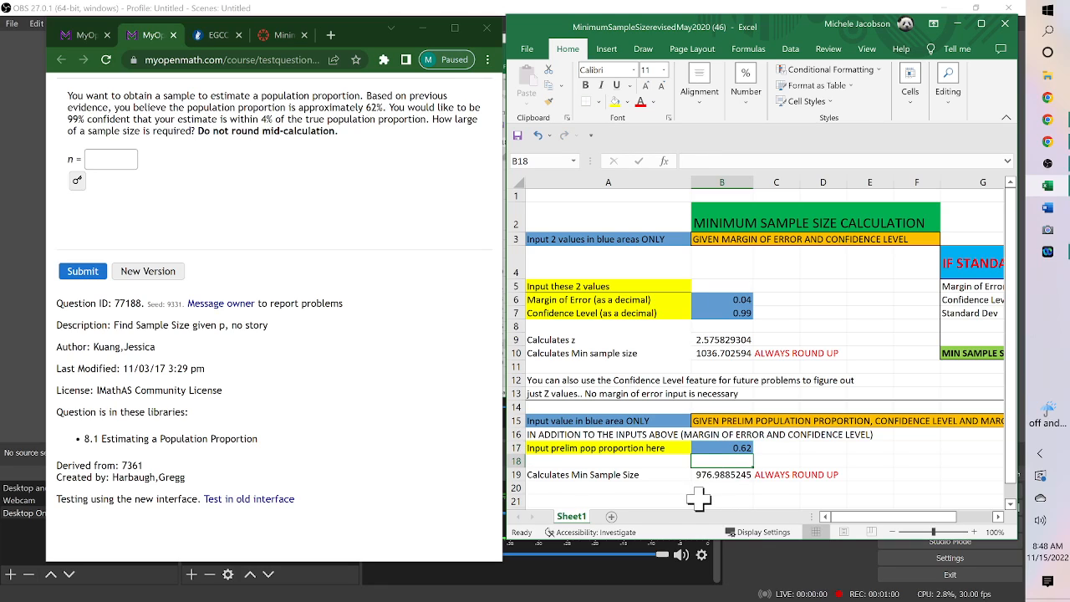
{"action": "mouse_move", "coordinate": [478, 454]}
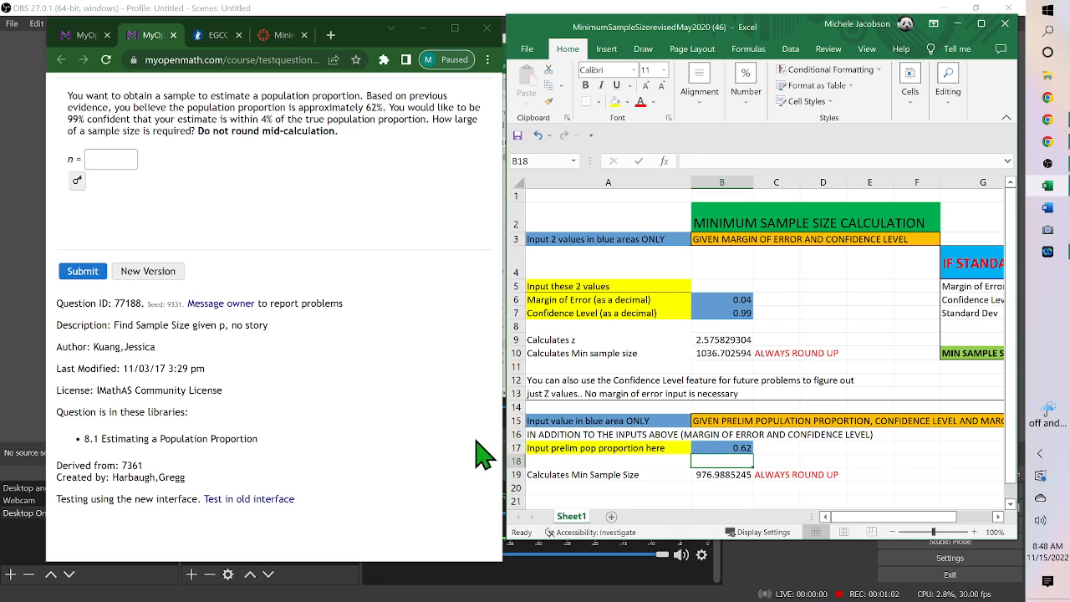